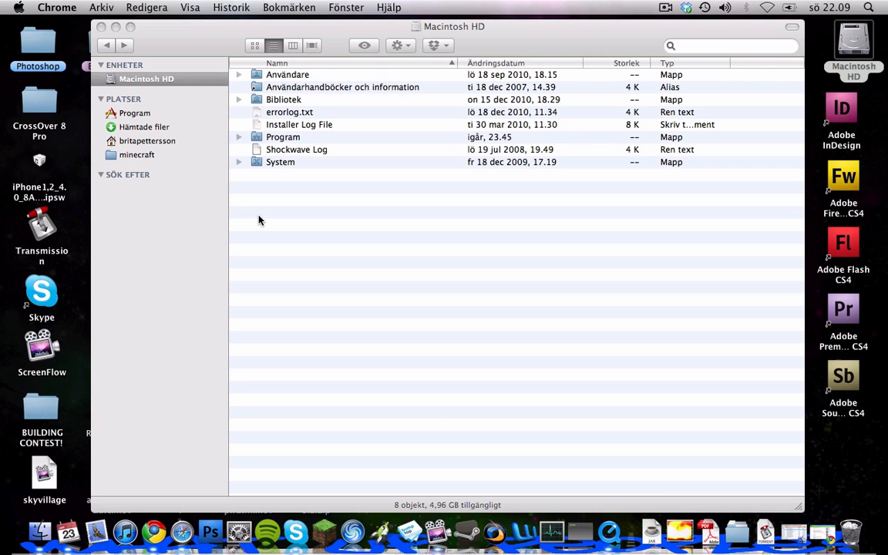
mouse_move(335, 494)
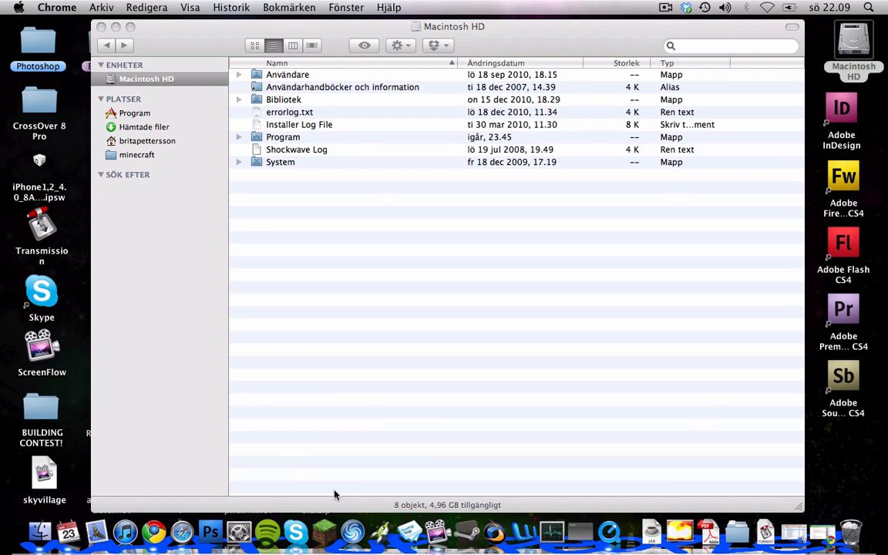
mouse_move(324, 530)
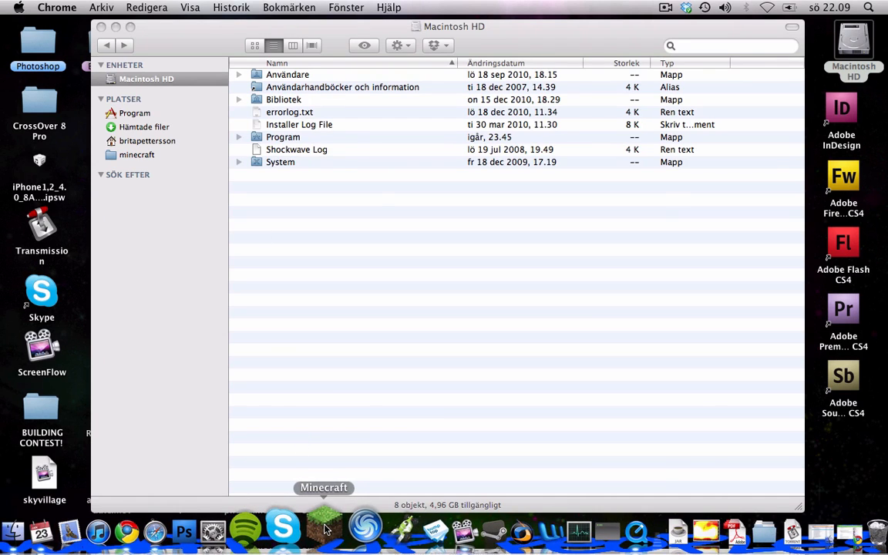
mouse_move(277, 336)
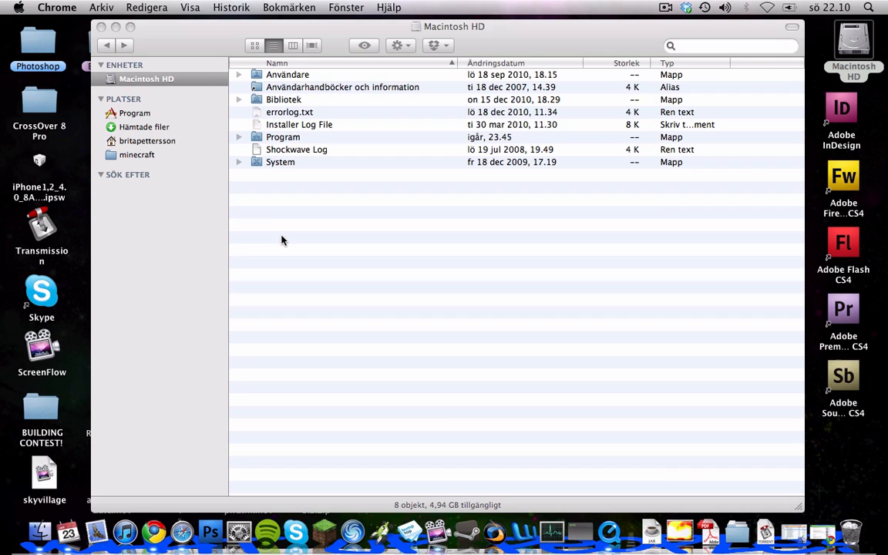
mouse_move(239, 77)
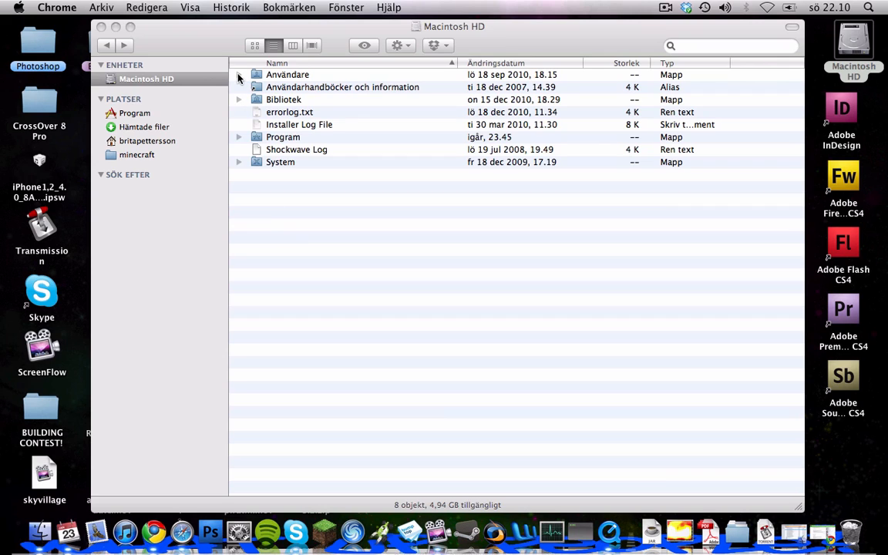
Step: Expand the Användare folder so the user home folder and Shared are listed
left_click(239, 74)
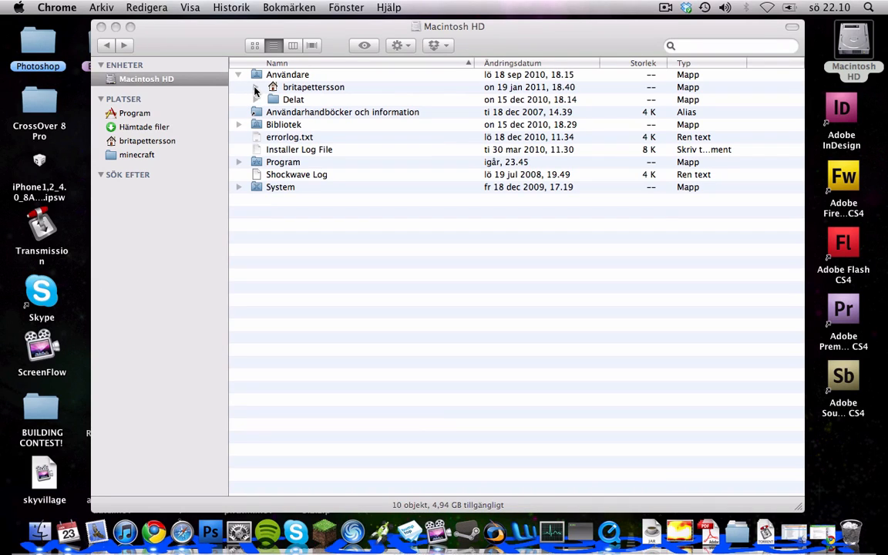
left_click(256, 86)
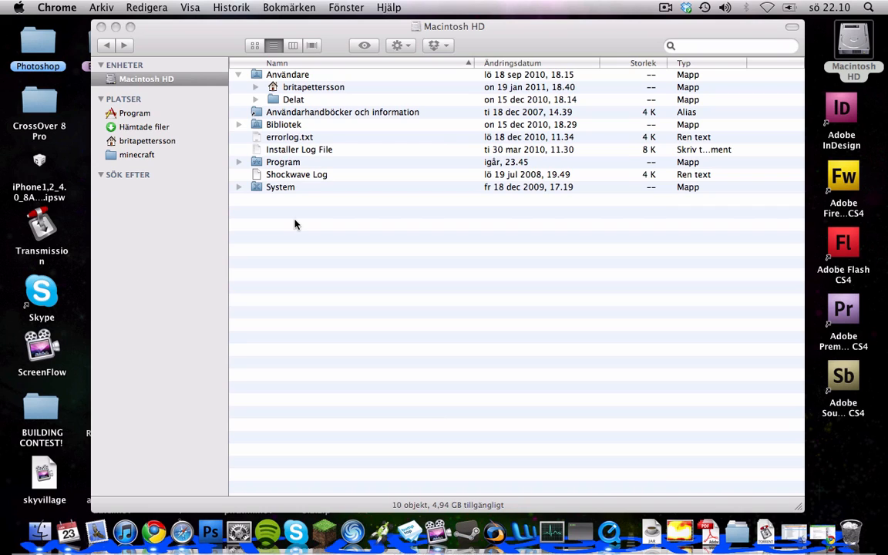
mouse_move(250, 101)
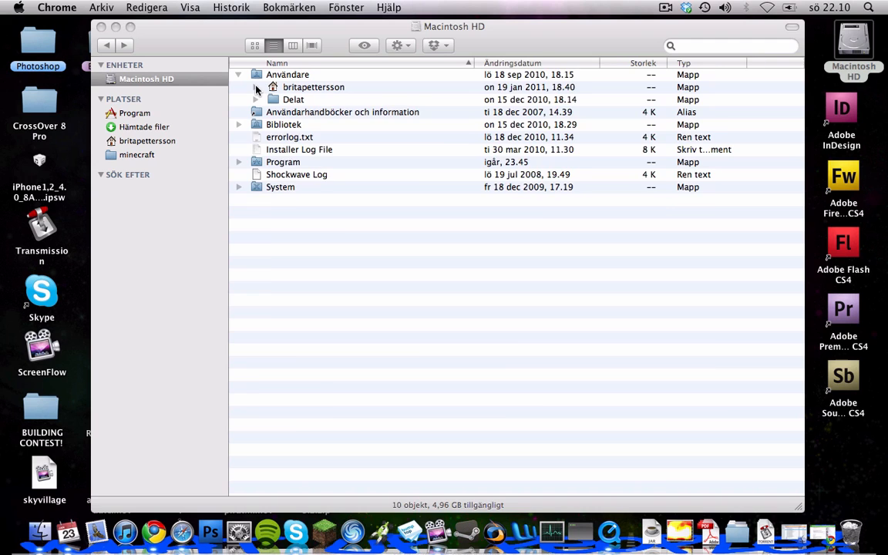
Step: Expand the britapettersson home folder and its Bibliotek down to Application Support's app folders
left_click(256, 86)
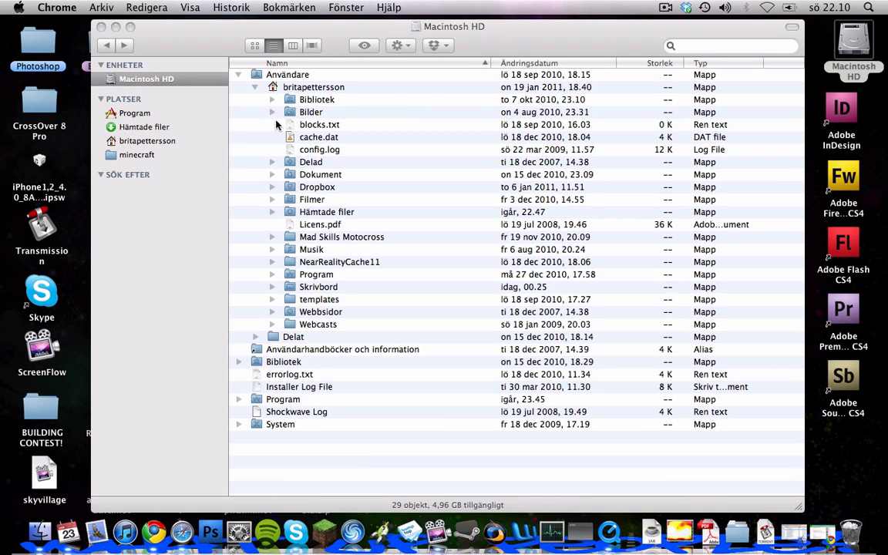
left_click(272, 99)
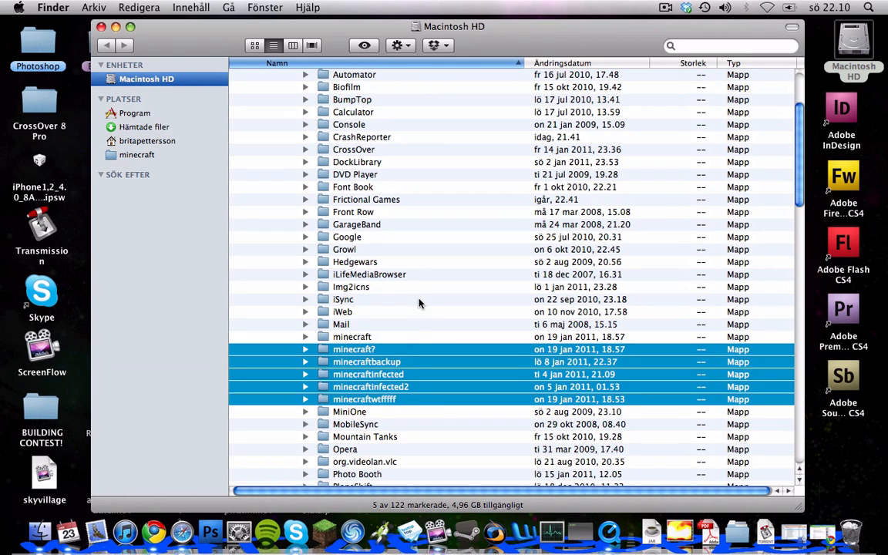
Step: Select only the minecraft folder among the Application Support folders, ready to delete
left_click(352, 336)
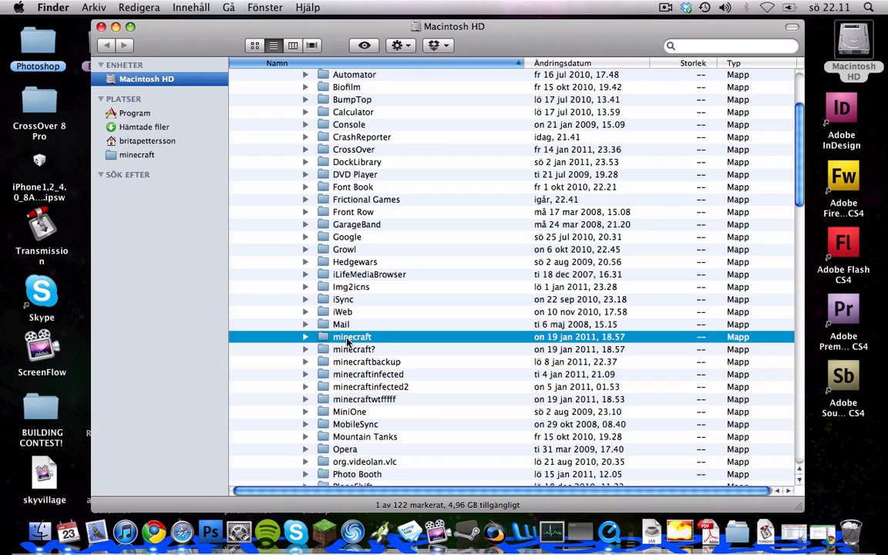
mouse_move(329, 527)
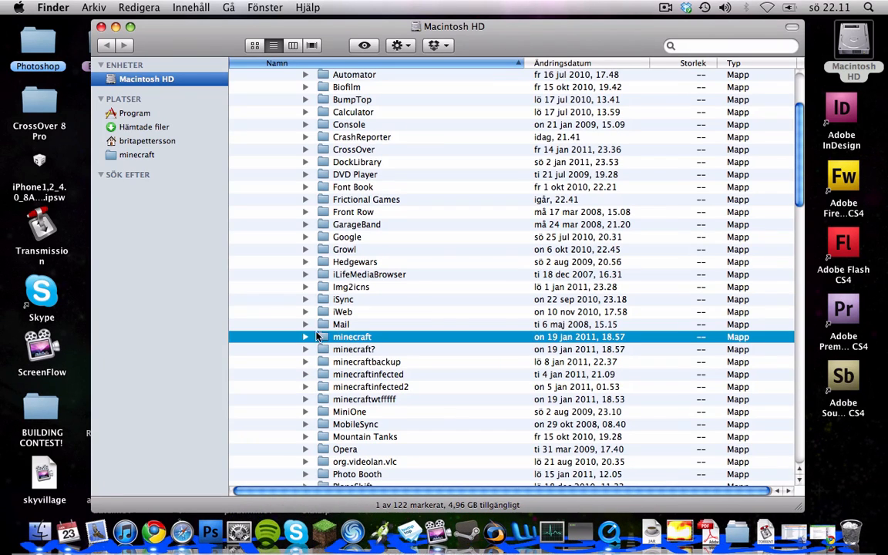
mouse_move(170, 333)
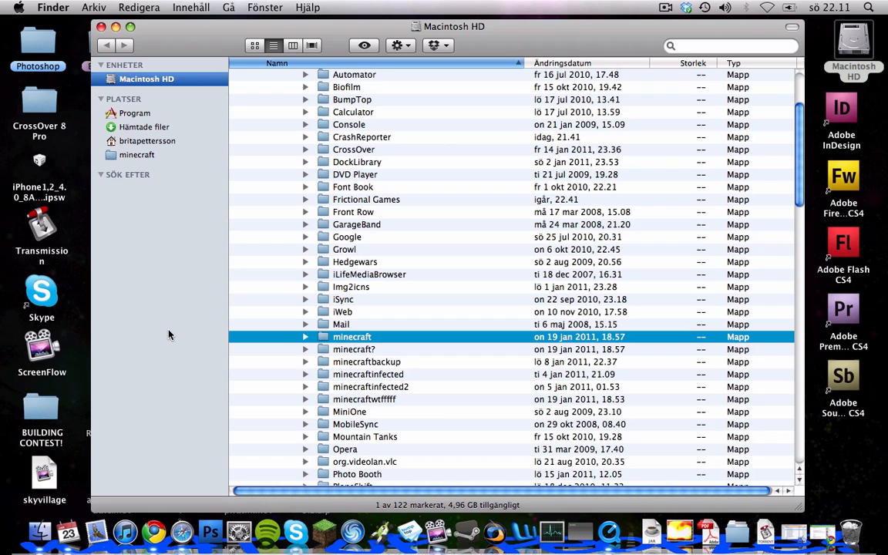